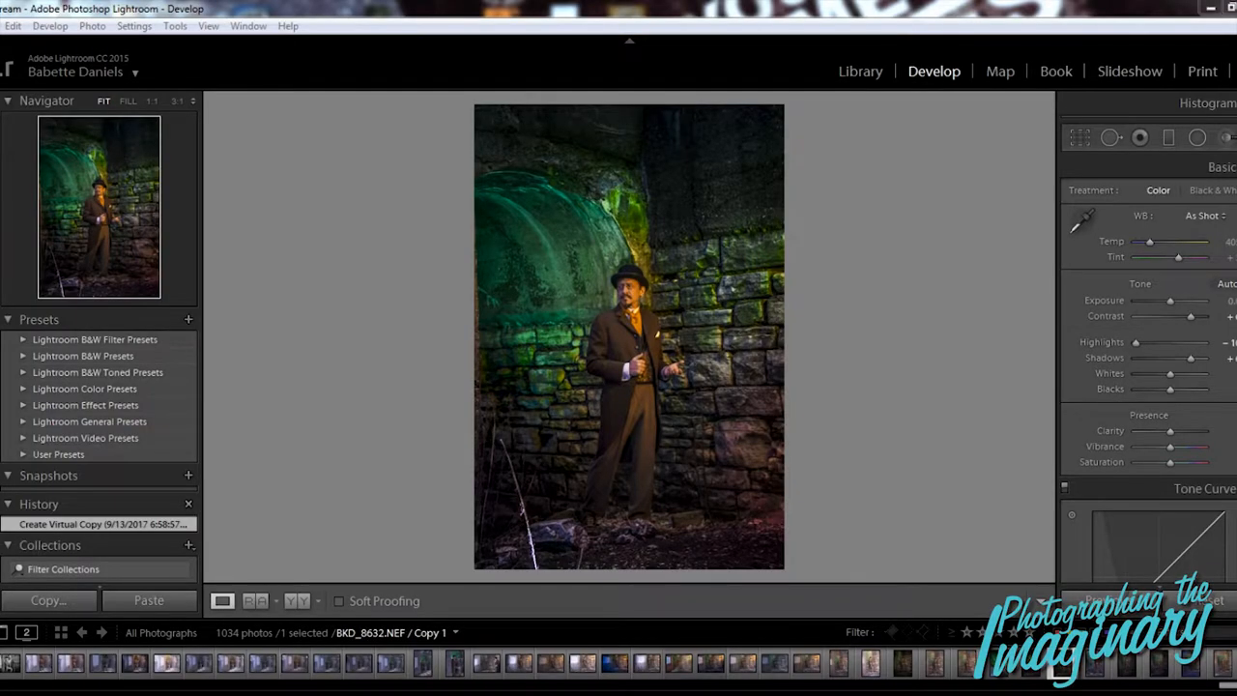
- Send the brush-darkened, cooled portrait copy to Adobe Photoshop with Edit In
click(1168, 137)
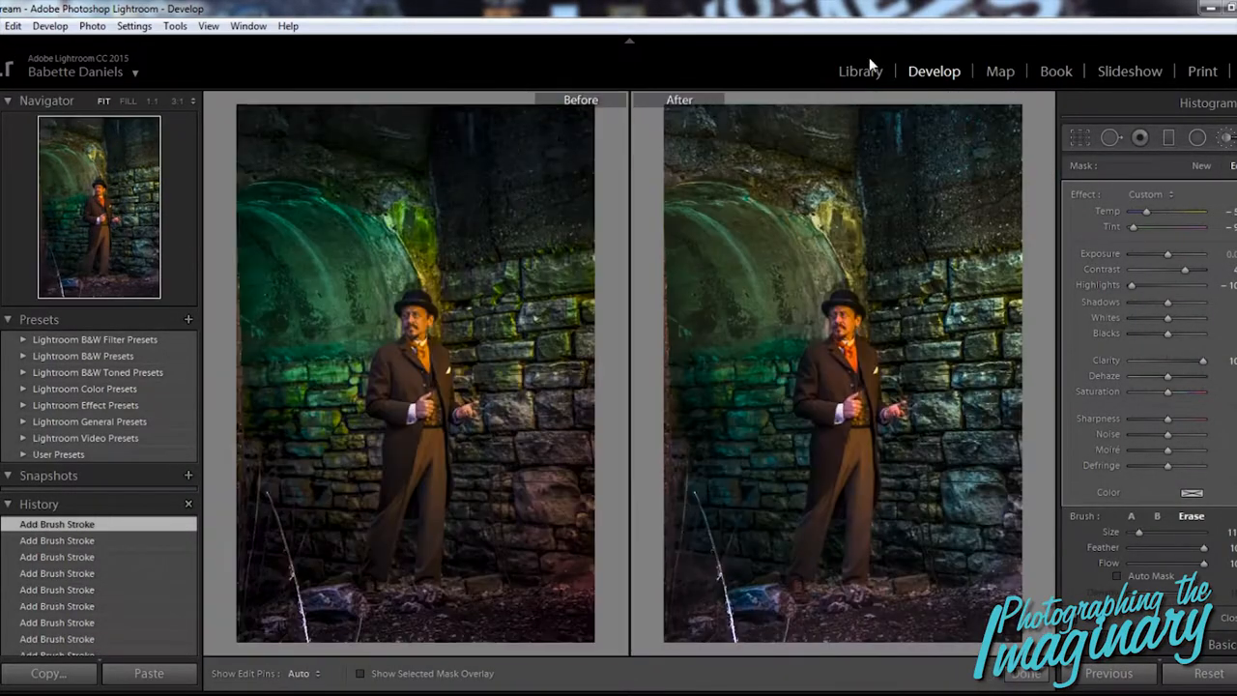
right_click(841, 377)
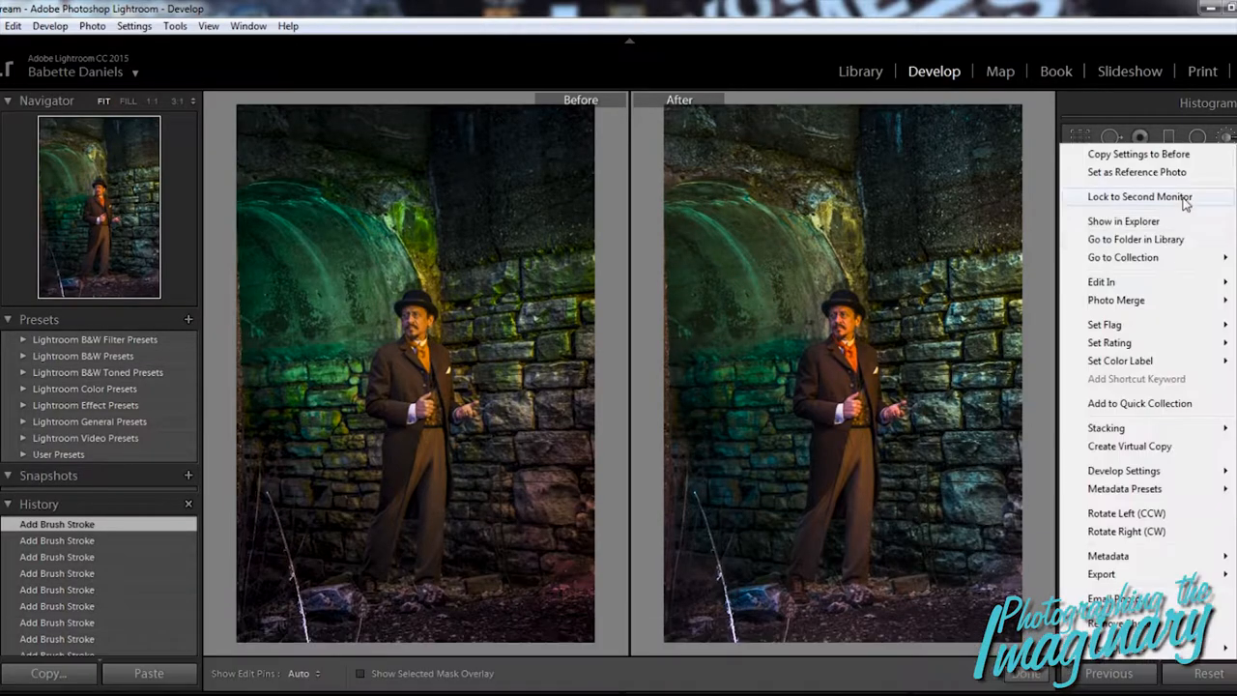
click(1101, 281)
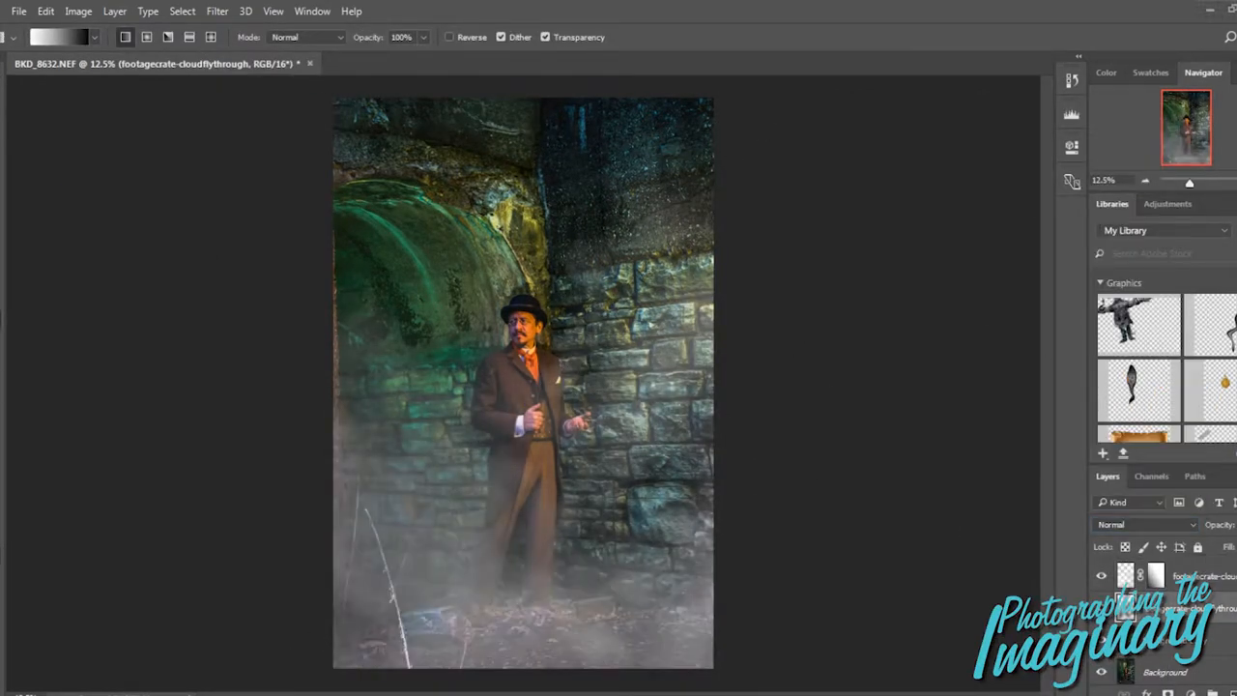
- Add masked fog and smoke layers, then scale and rotate the tentacle over the tunnel arch
click(1124, 575)
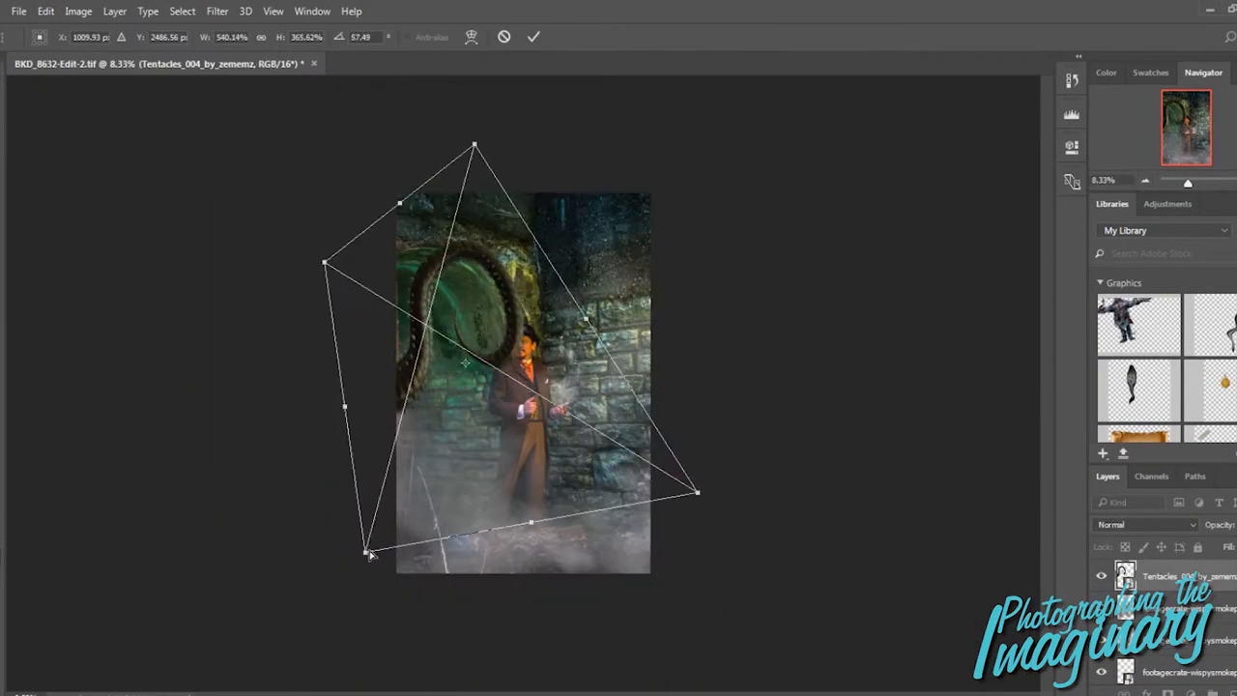
- Curl the tentacle around the man with Puppet Warp, save, and return to Lightroom
click(534, 36)
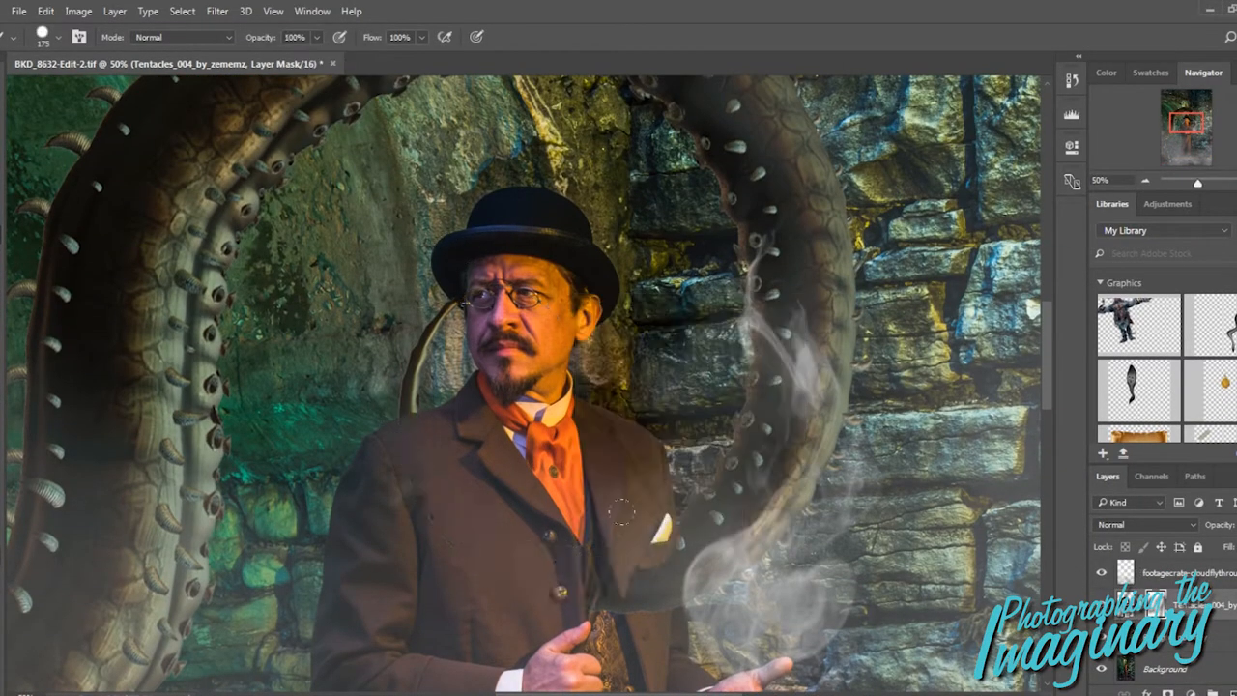
click(216, 11)
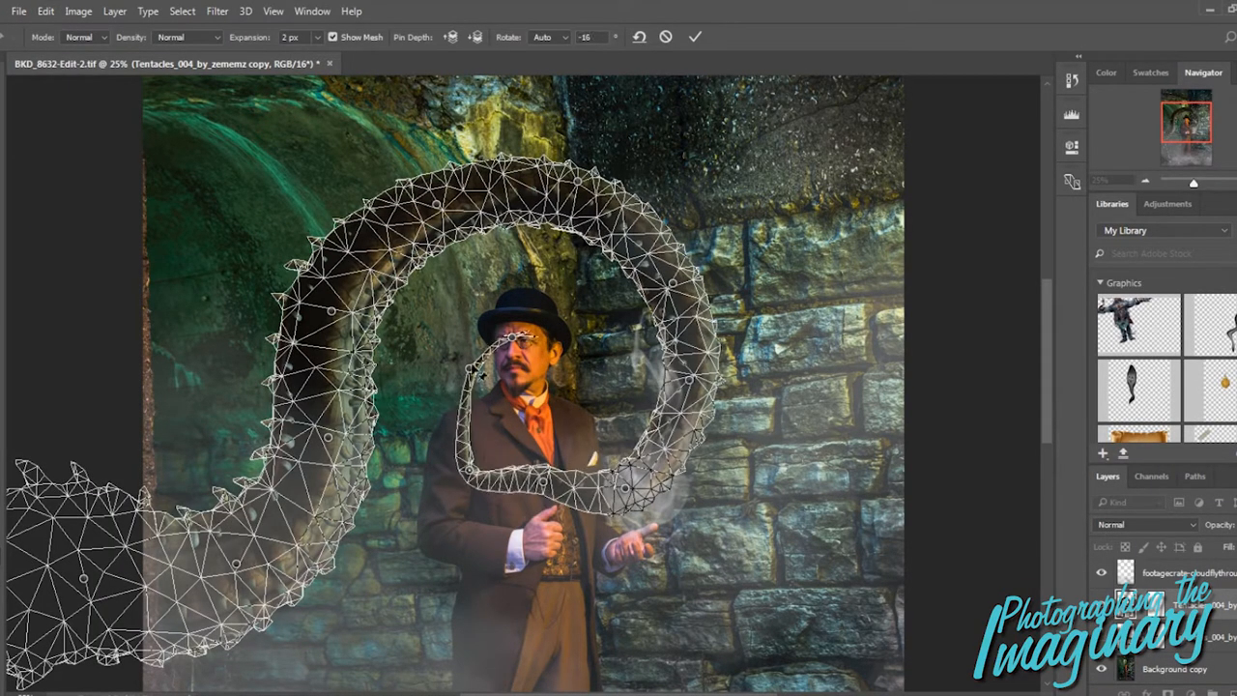
click(695, 37)
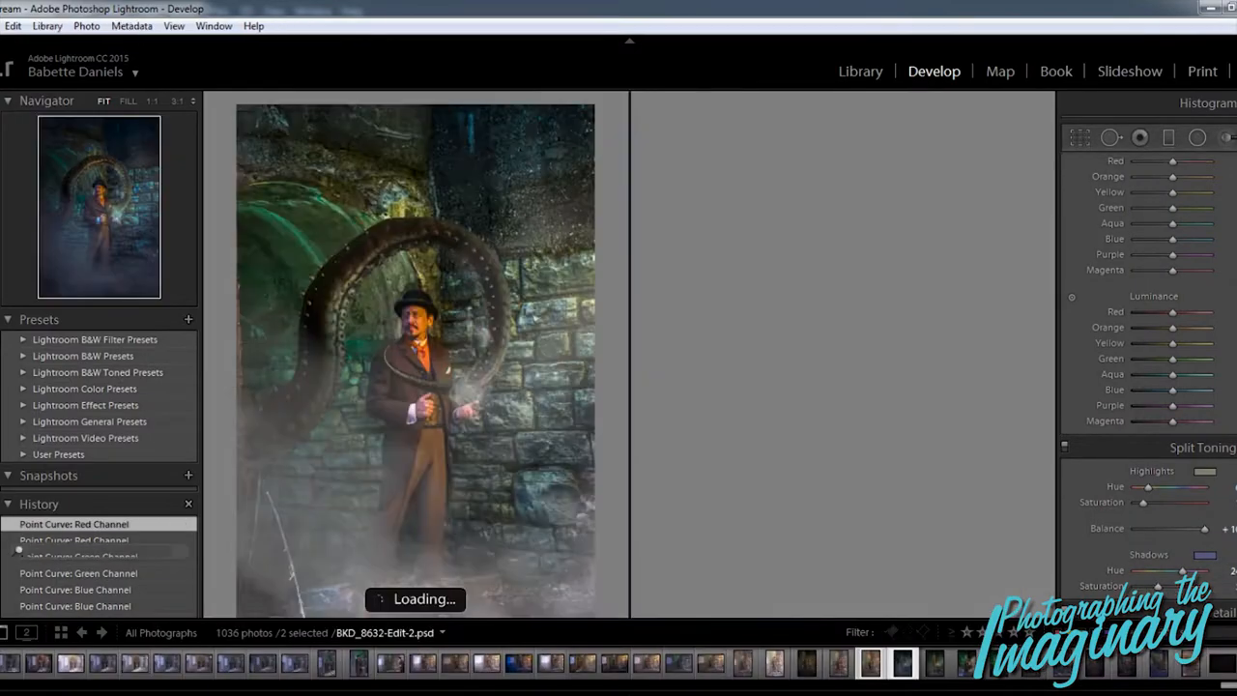
- Paste the darker teal grade onto the composite and open it in Analog Efex Pro 2
click(860, 71)
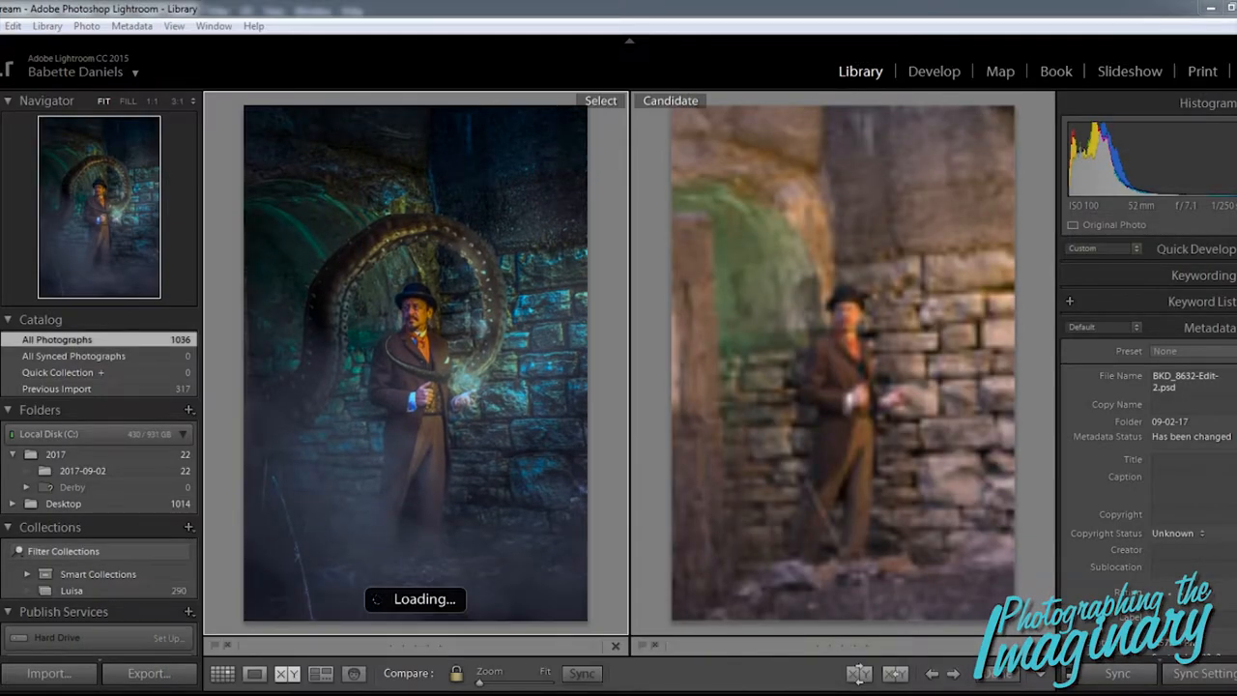
click(934, 71)
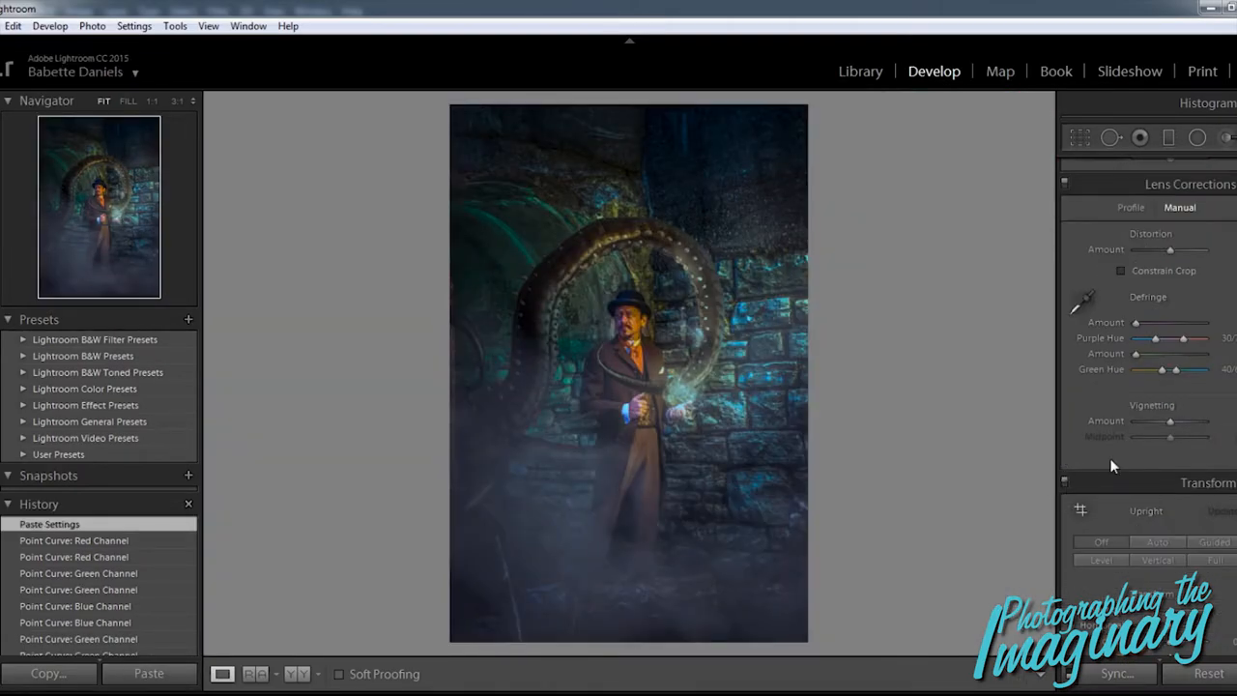
click(1167, 137)
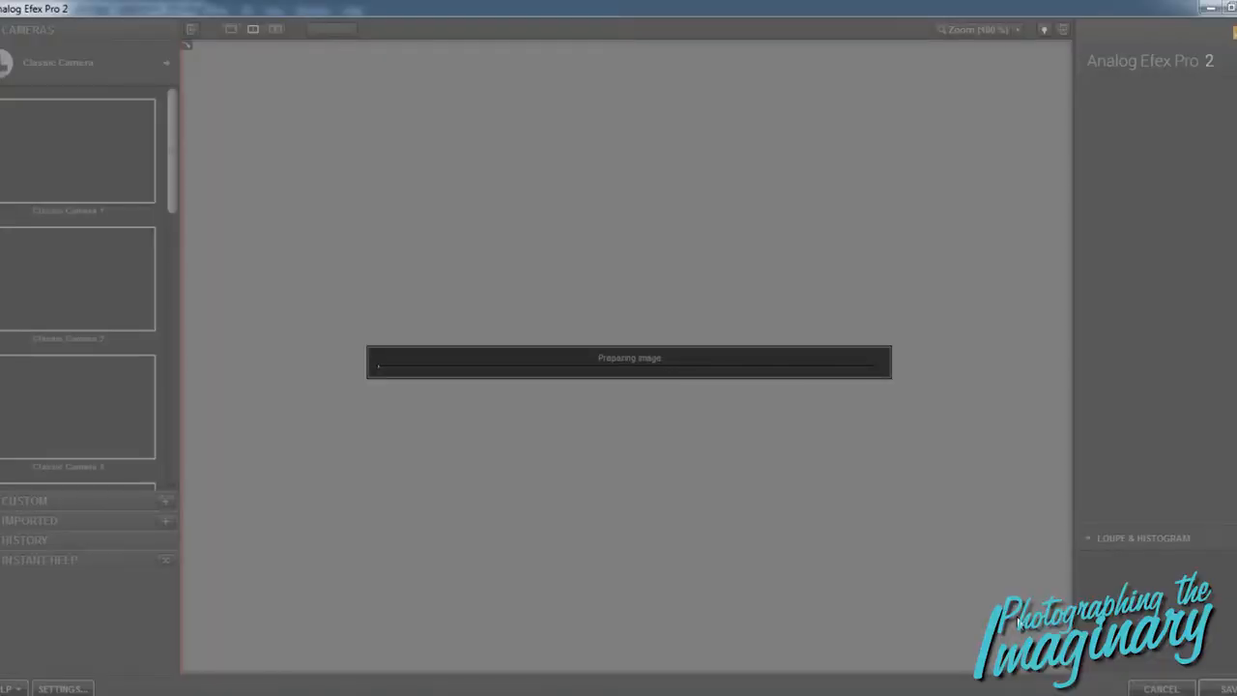
- Apply the Wet Plate 7 look with a heavy scratches texture, then save
click(116, 150)
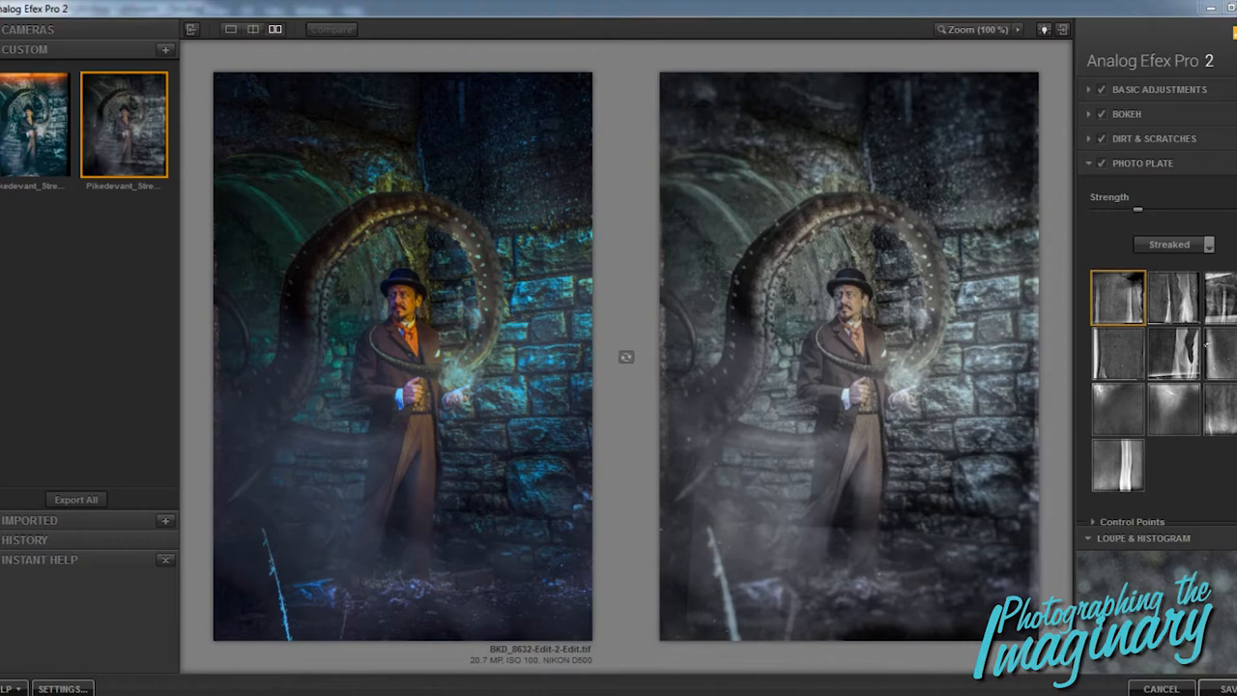
click(29, 29)
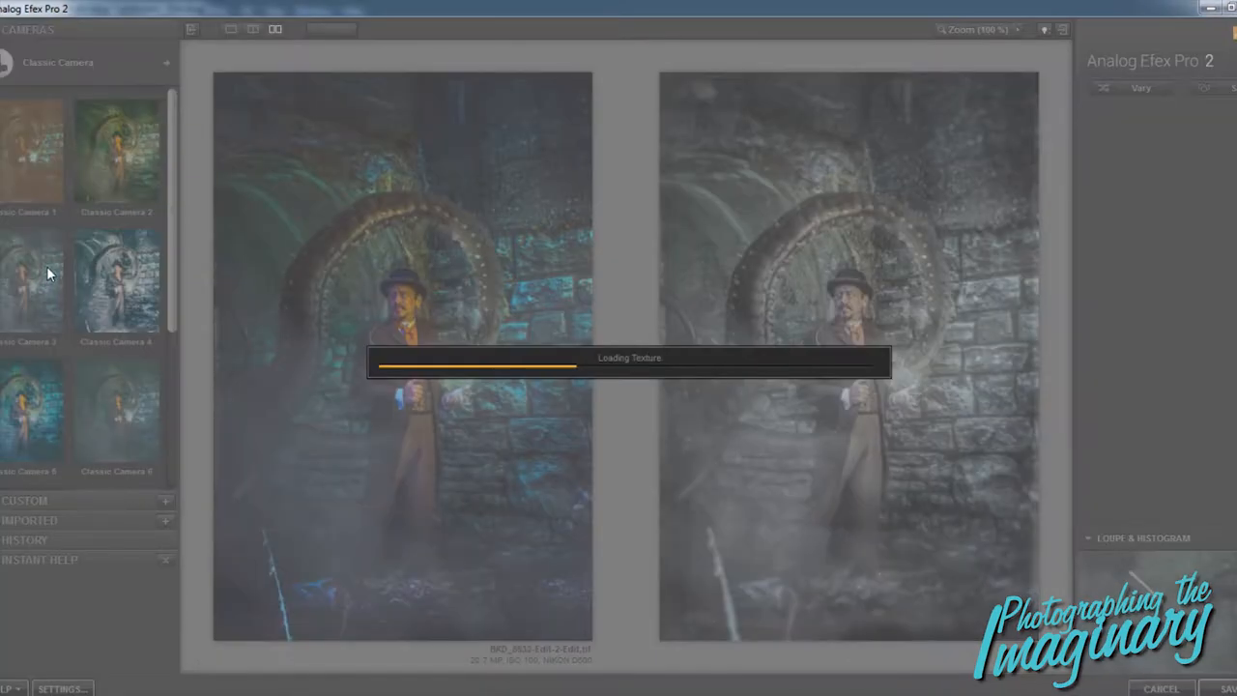
click(32, 280)
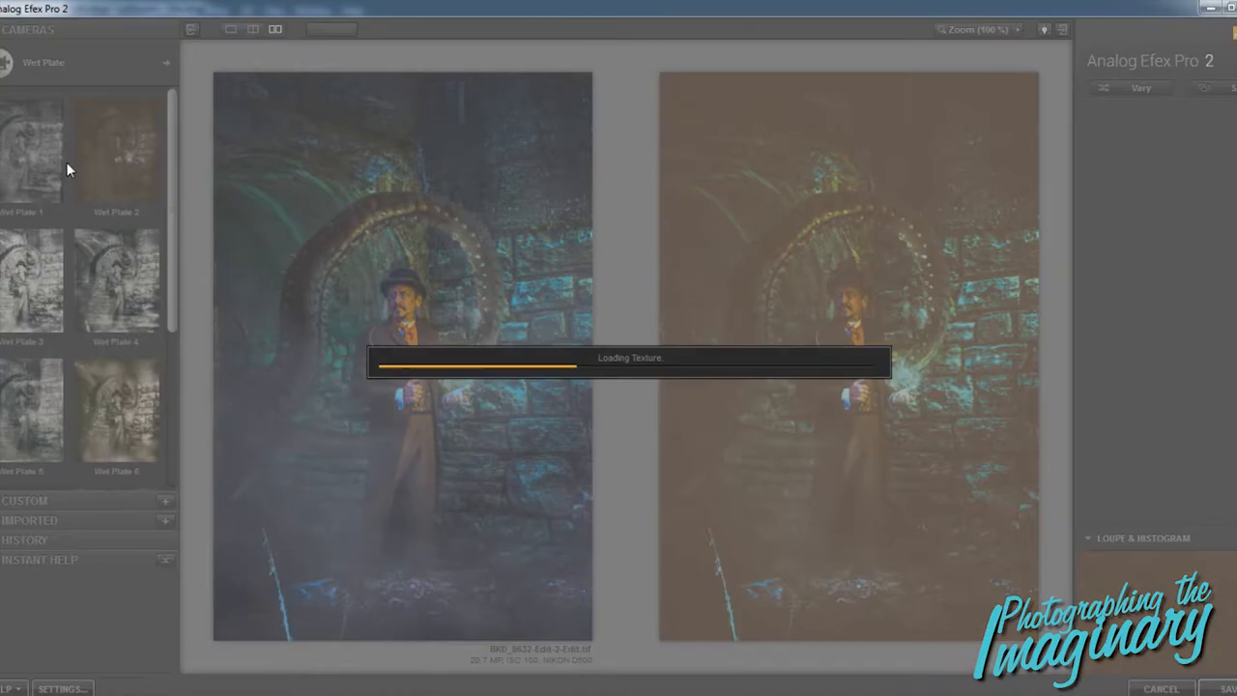
click(32, 280)
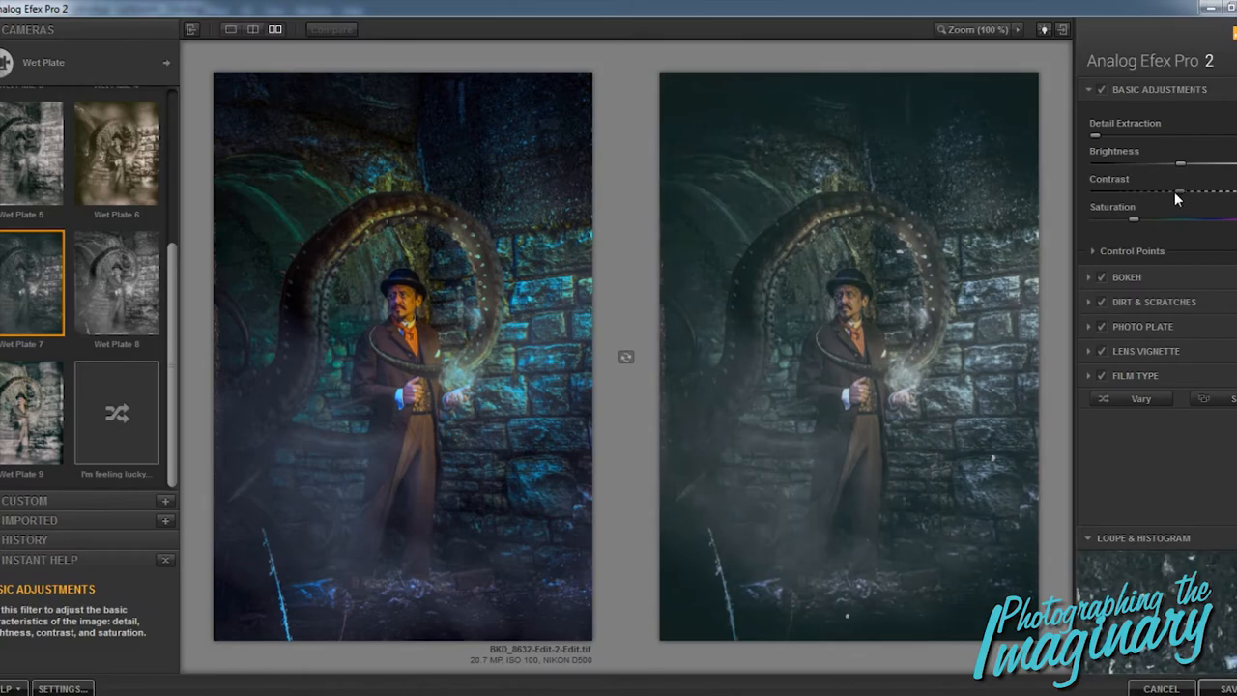
click(1153, 302)
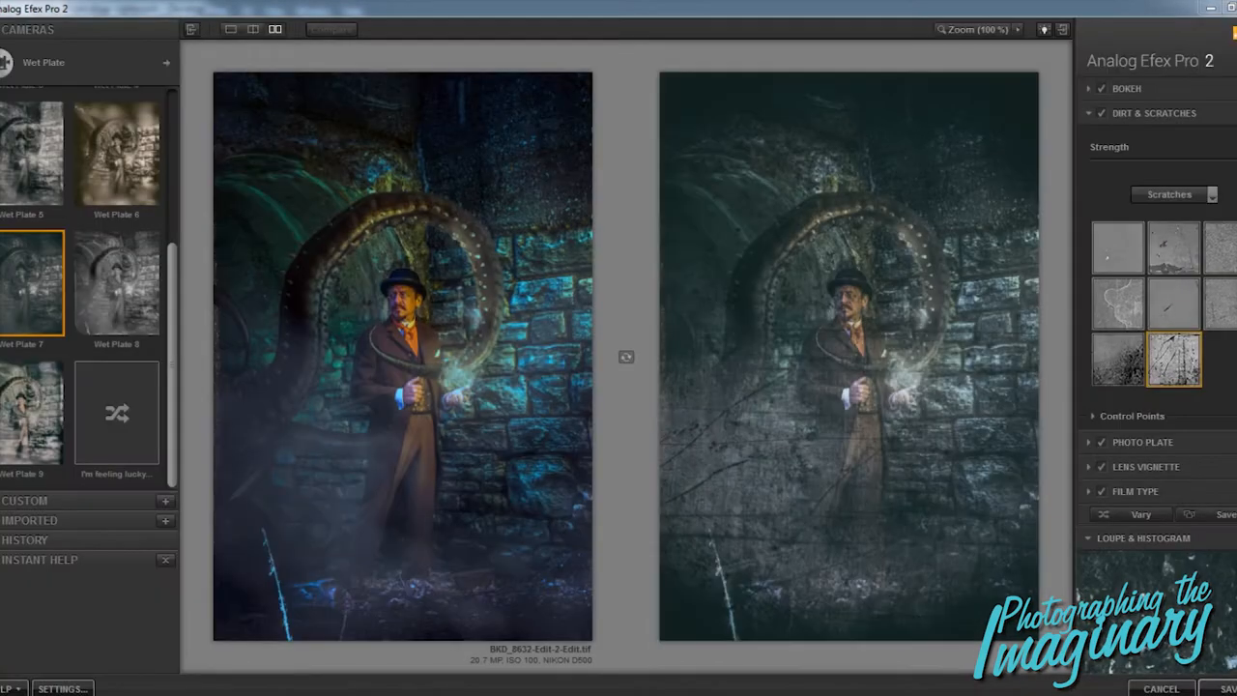
click(1225, 515)
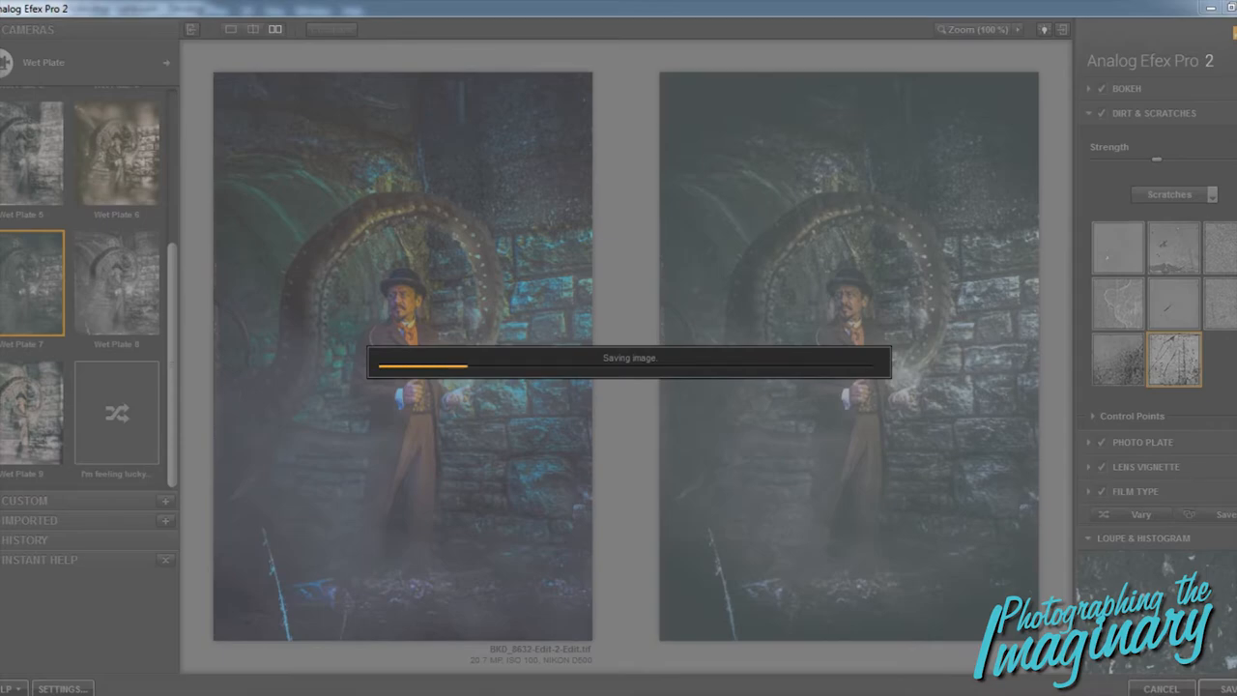